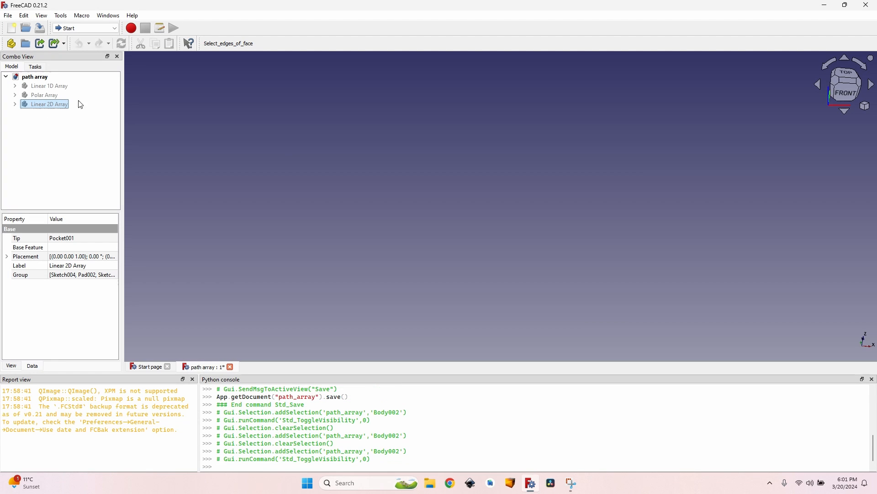
Step: Select the Linear 2D Array body to show its slanted plate with one hole
click(49, 104)
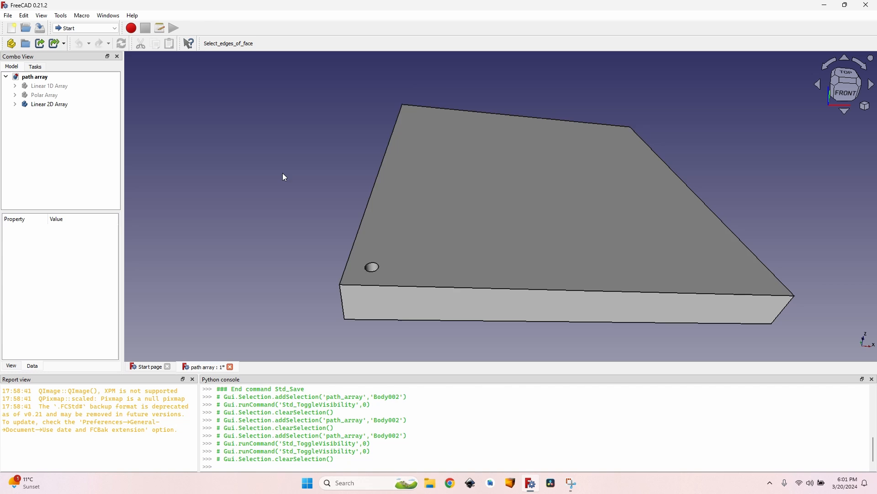
mouse_move(319, 187)
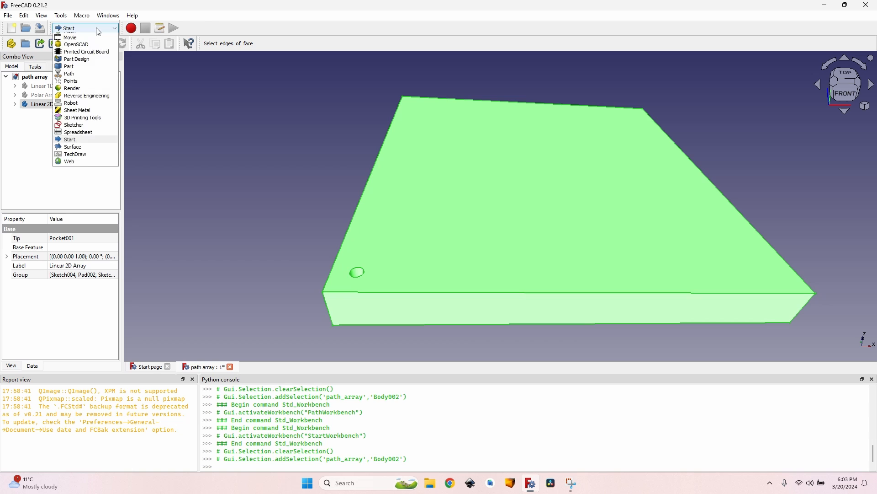
Step: Create a Path Job for Linear 2D Array from 'Job template - 6 mm hardwood'
click(70, 73)
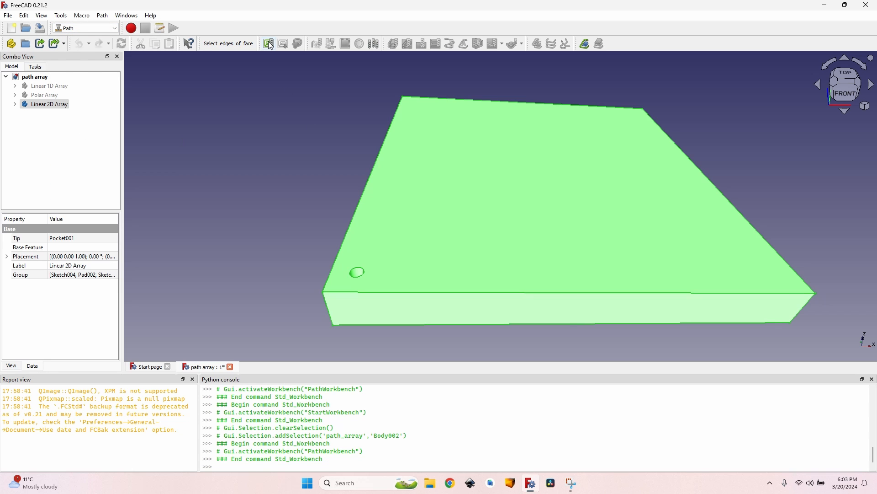
click(269, 44)
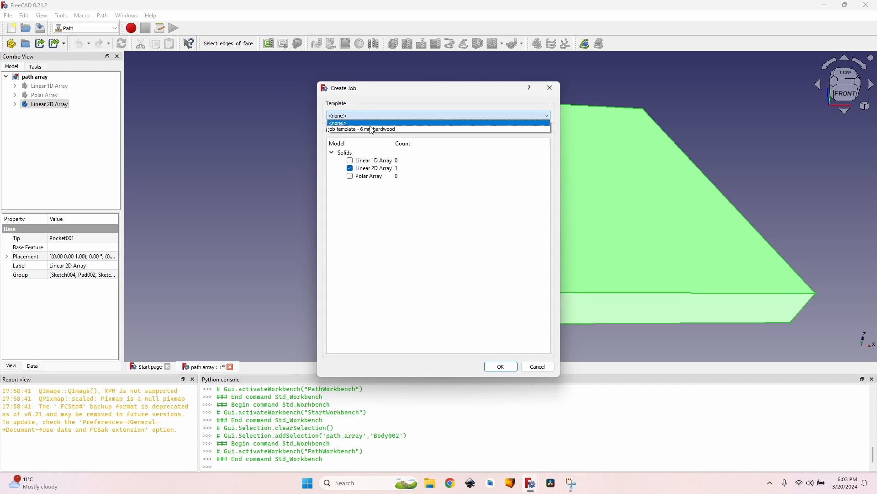
click(536, 366)
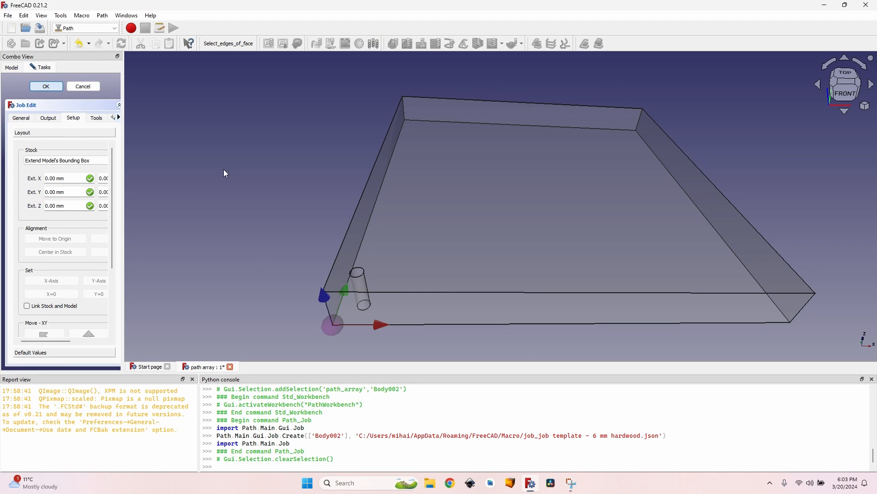
click(46, 86)
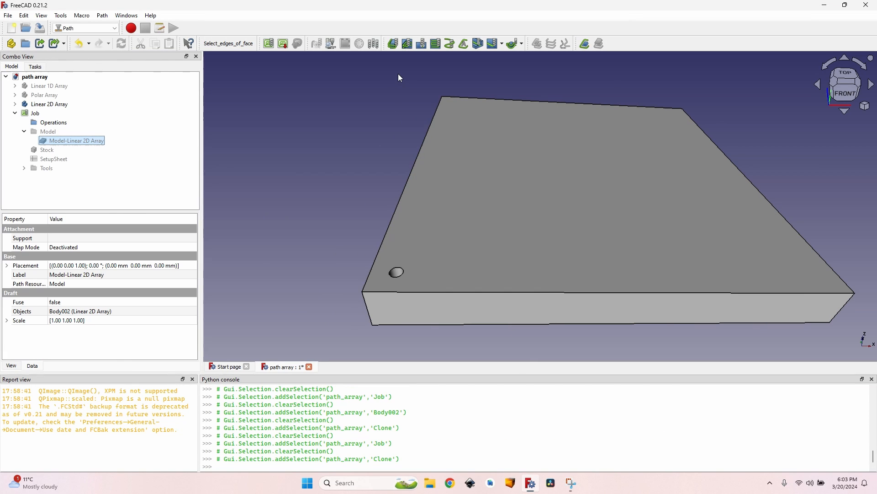
mouse_move(397, 273)
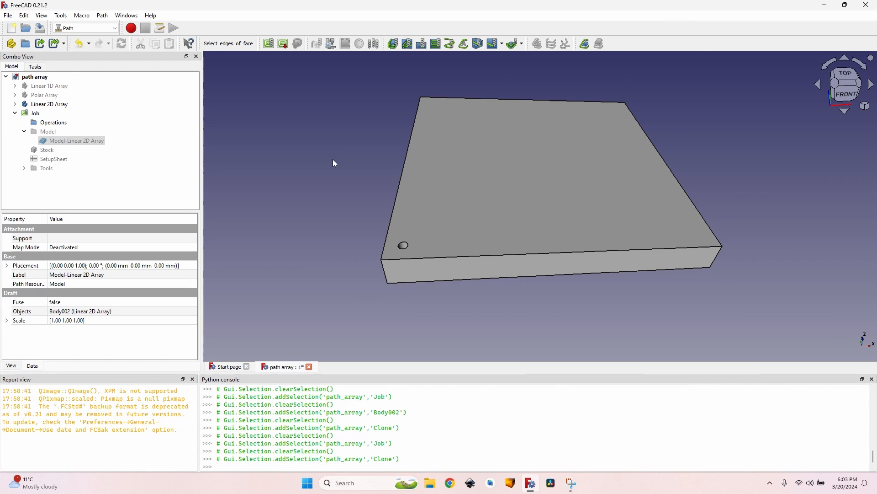
mouse_move(359, 165)
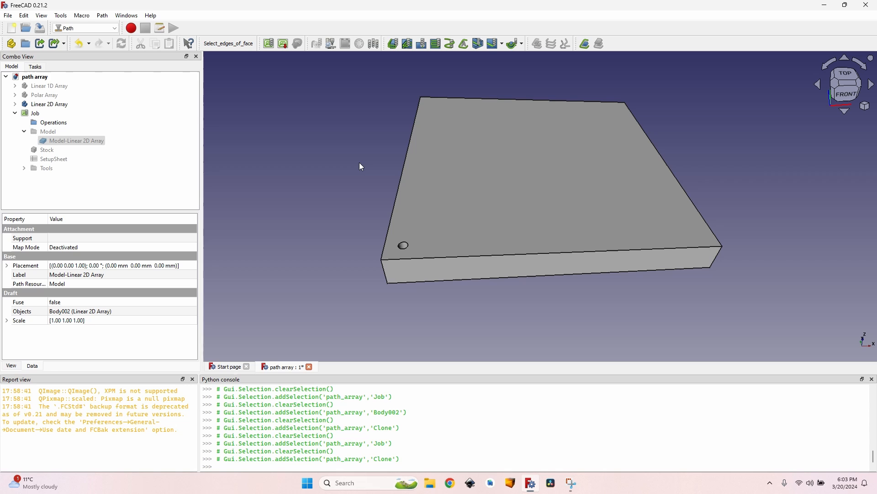
mouse_move(351, 125)
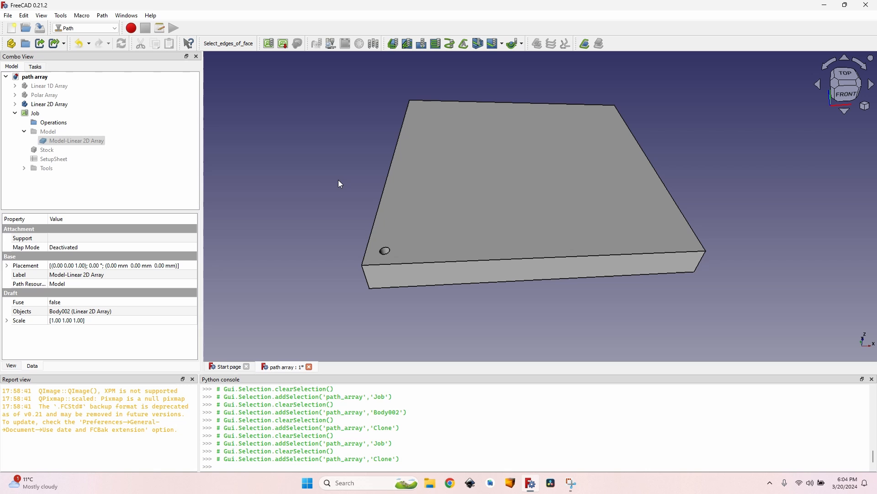
mouse_move(450, 43)
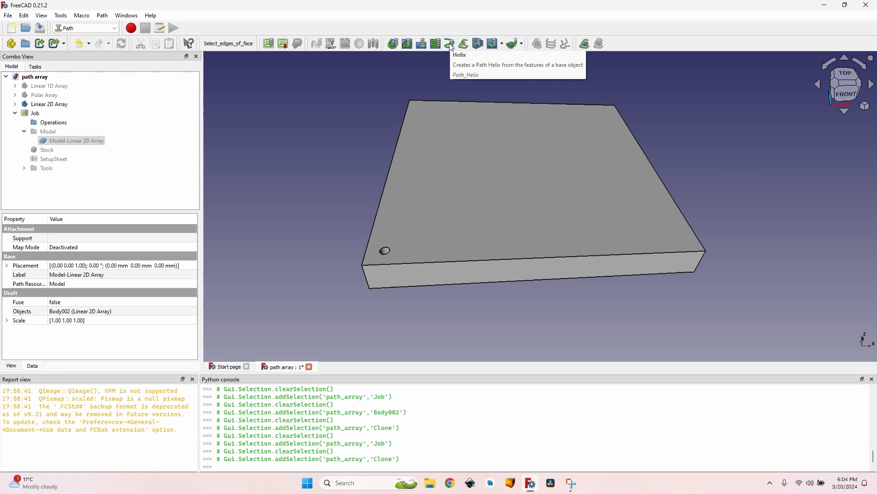
Step: Add a Helix operation on Face7's 8 mm hole using the 6 mm endmill
click(450, 43)
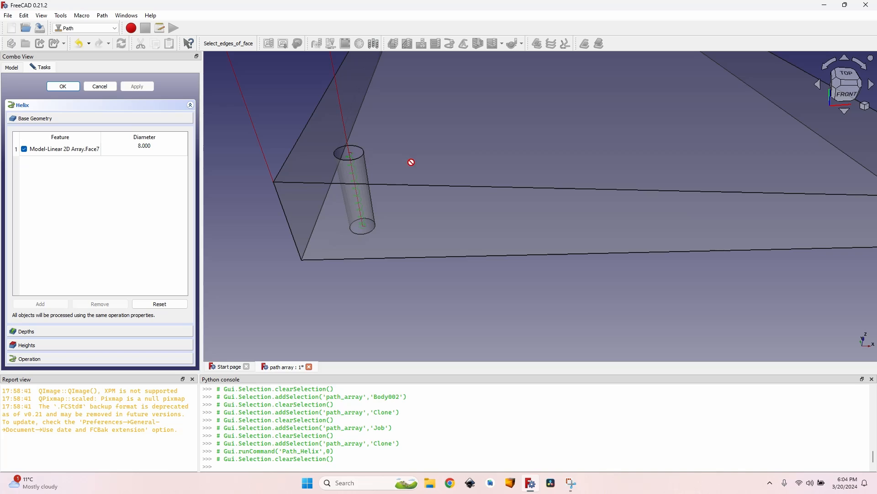
click(29, 159)
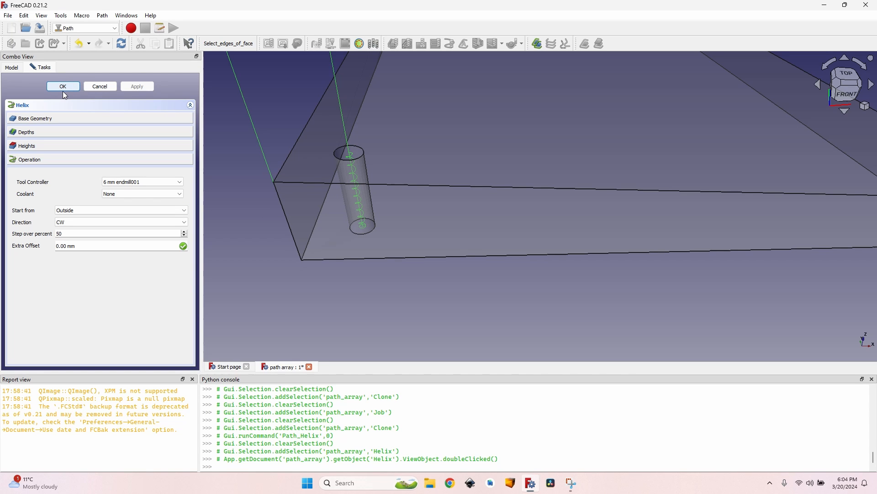
mouse_move(82, 161)
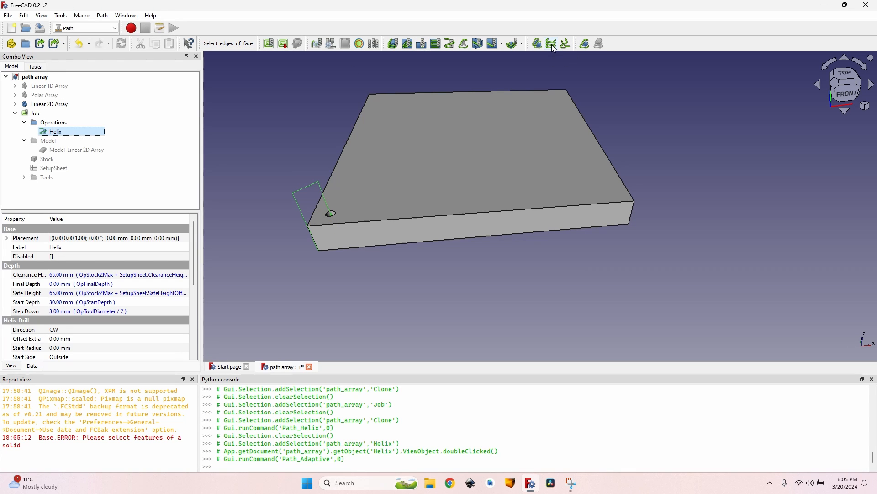
Step: Add a Path Array of the Helix and set its Type to Linear2D
click(536, 42)
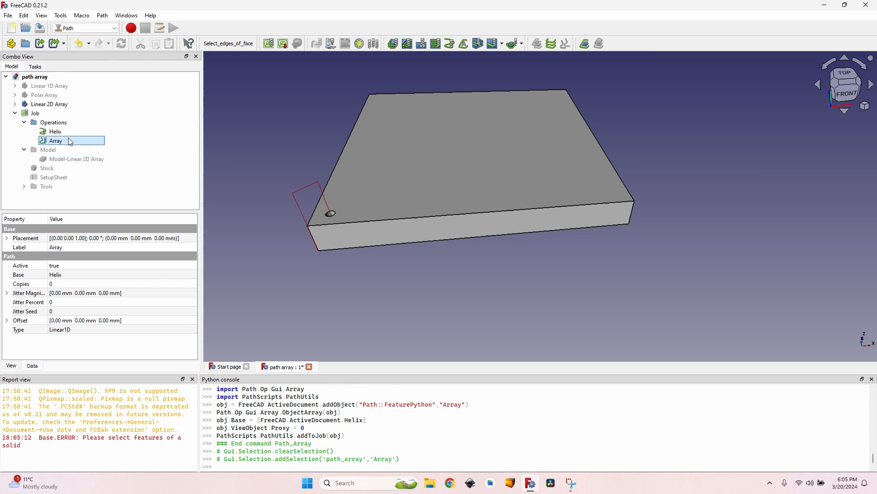
mouse_move(65, 144)
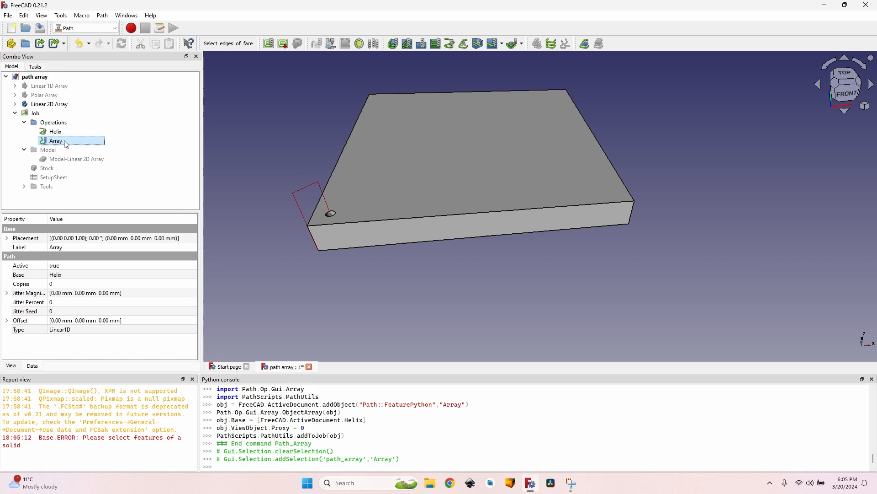
double_click(55, 140)
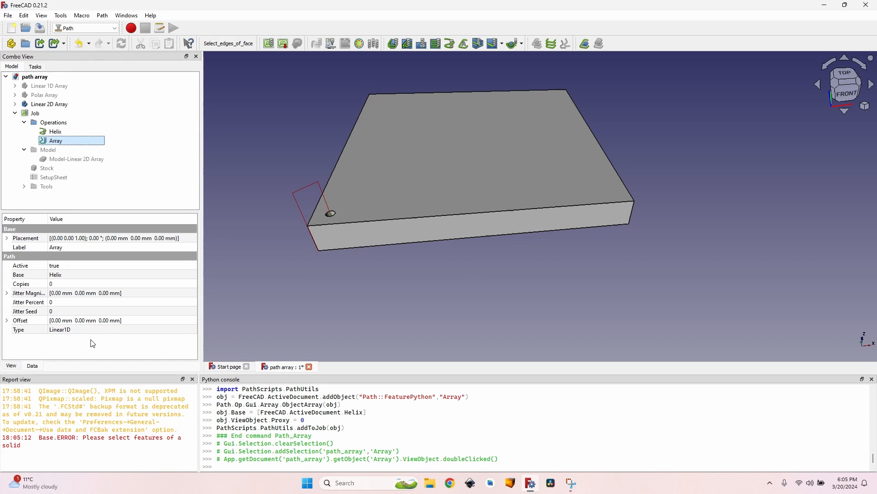
click(120, 329)
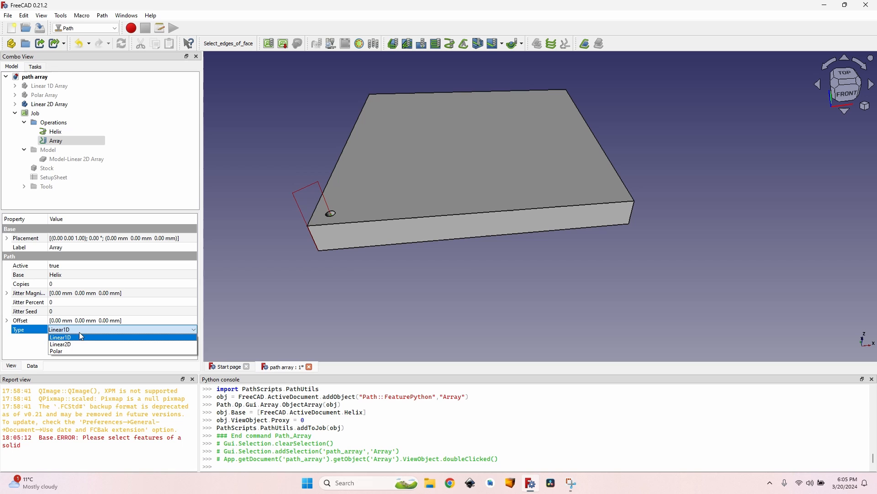
click(60, 344)
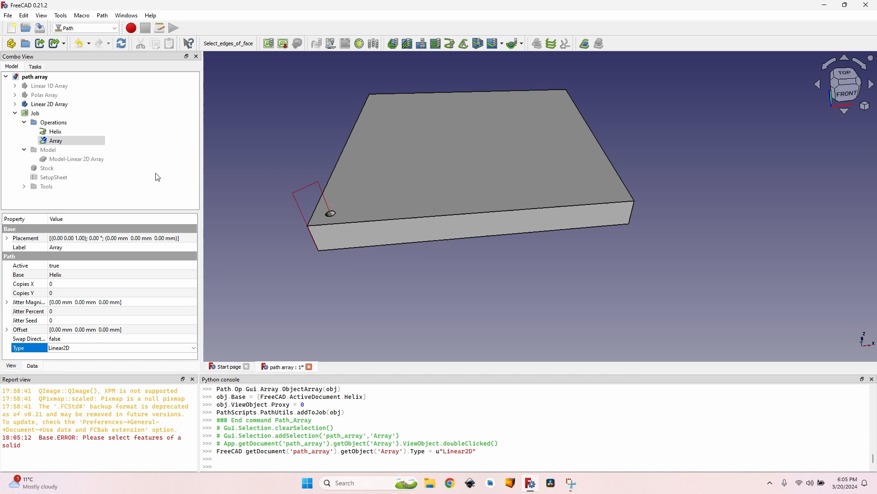
mouse_move(73, 289)
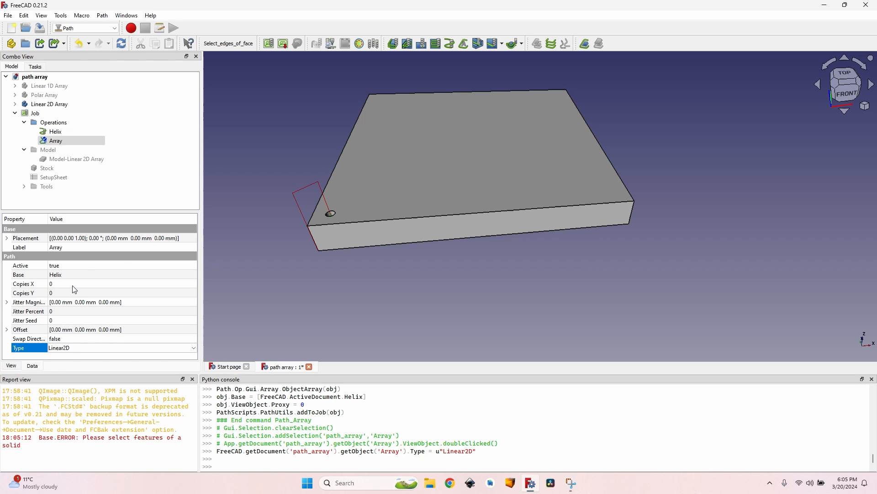
mouse_move(82, 295)
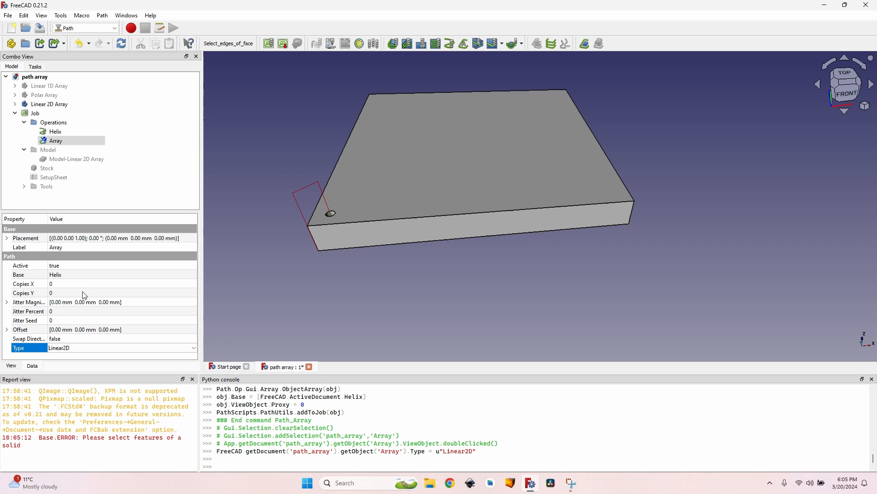
mouse_move(87, 323)
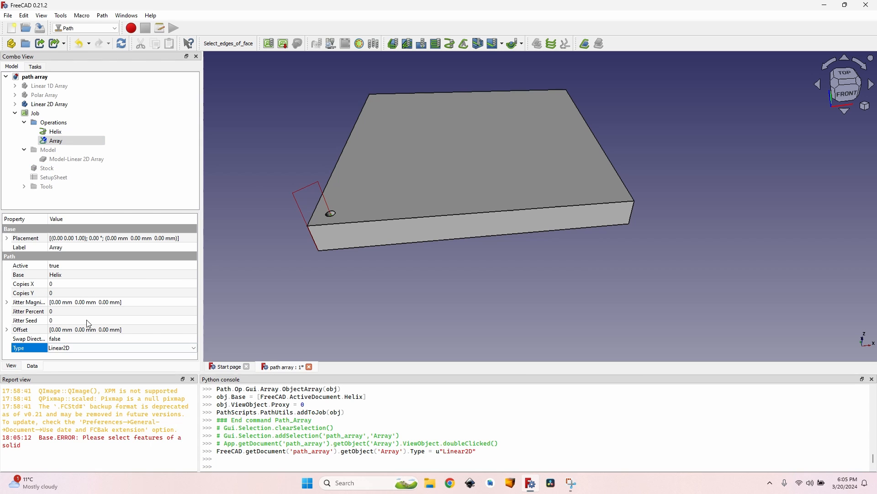
mouse_move(160, 318)
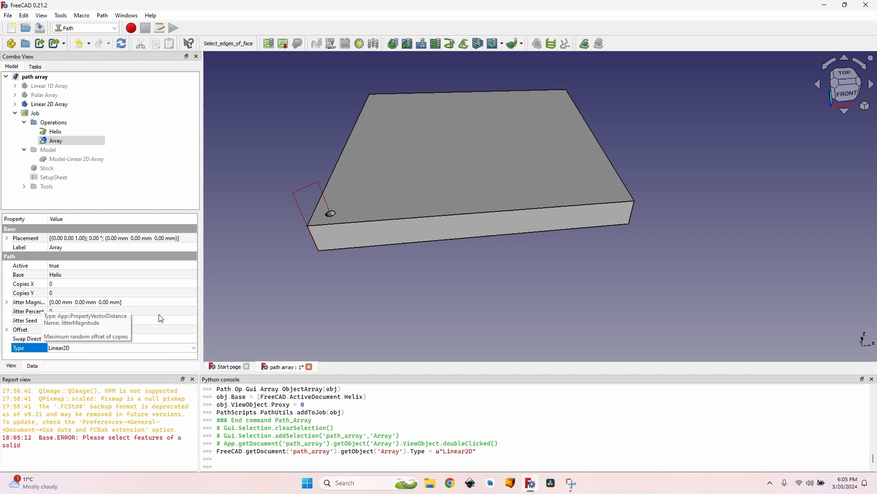
mouse_move(159, 318)
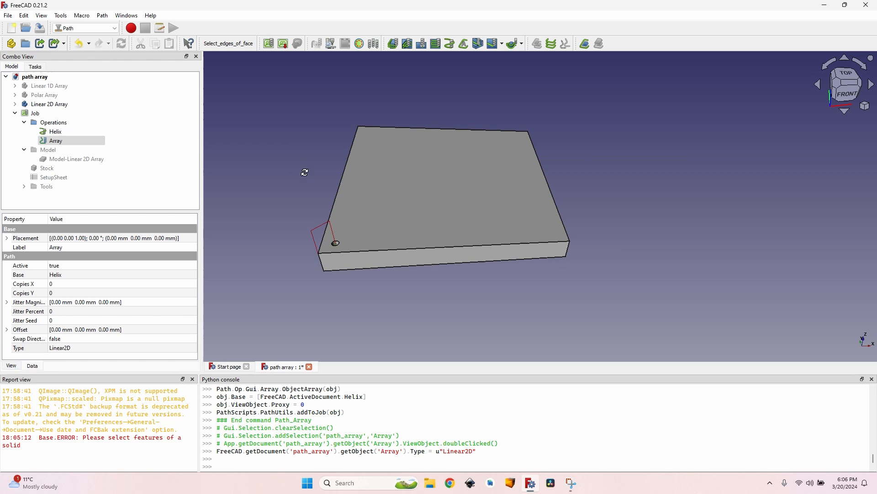
Step: Set the array to 10 × 10 copies with 20 mm X and Y offsets
click(6, 329)
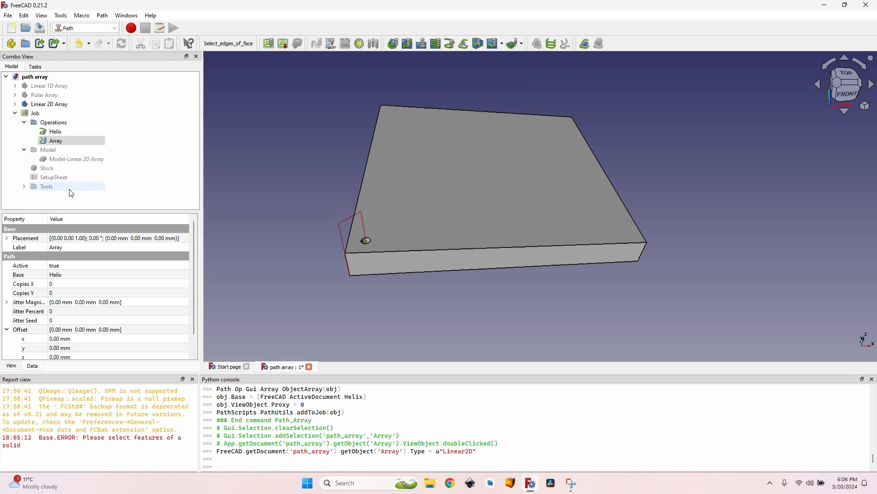
click(84, 284)
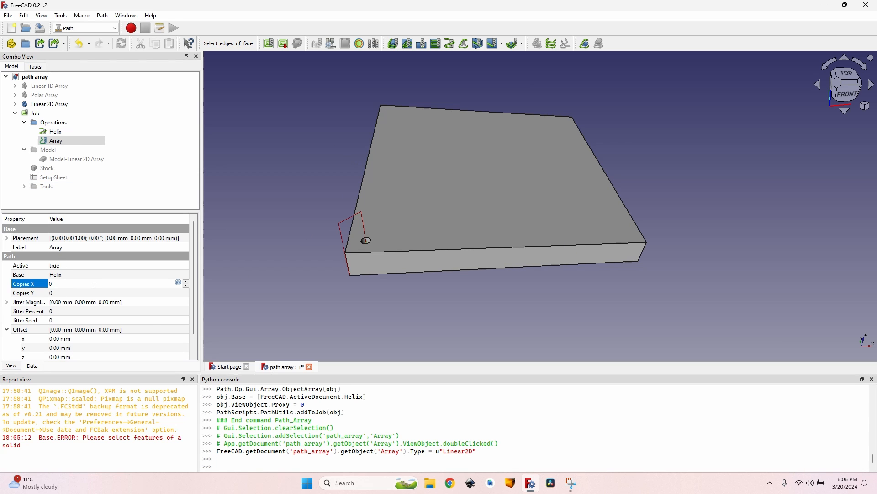
text(10)
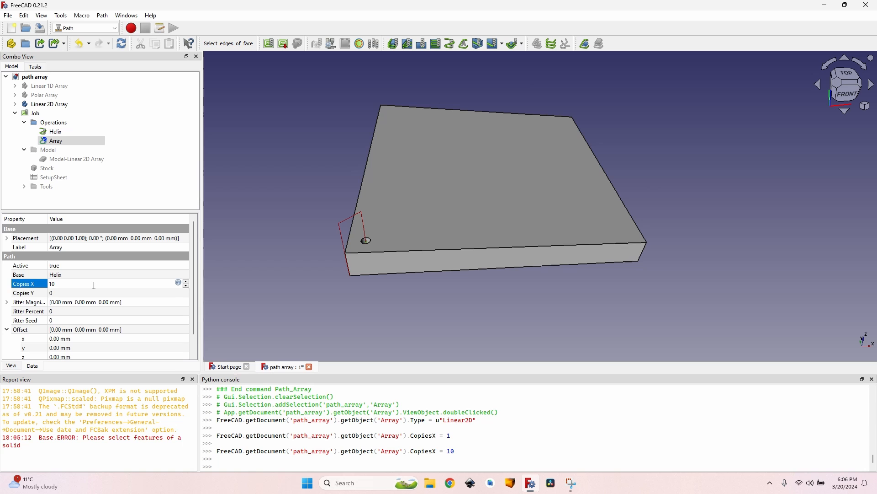
click(84, 292)
text(10)
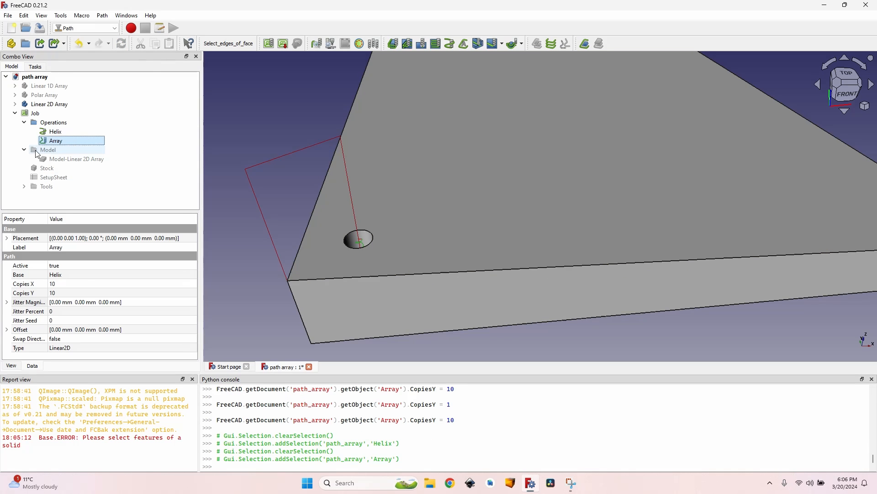
click(6, 329)
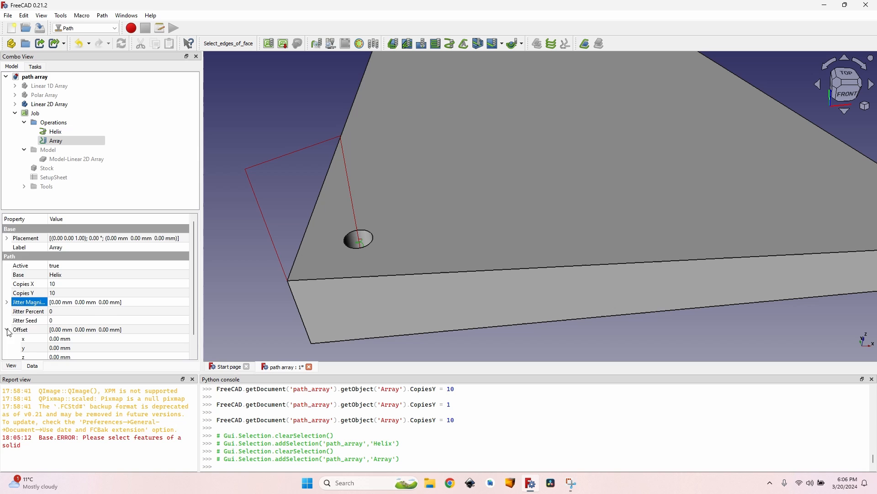
double_click(84, 329)
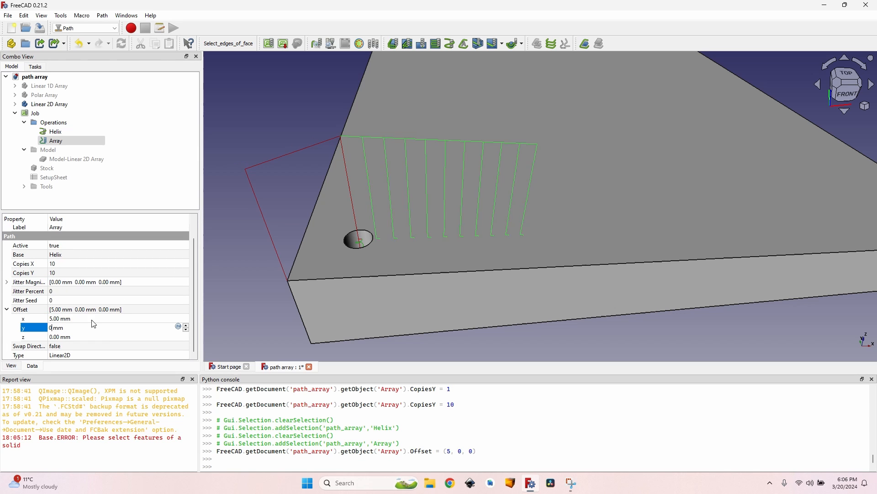
text(20.0)
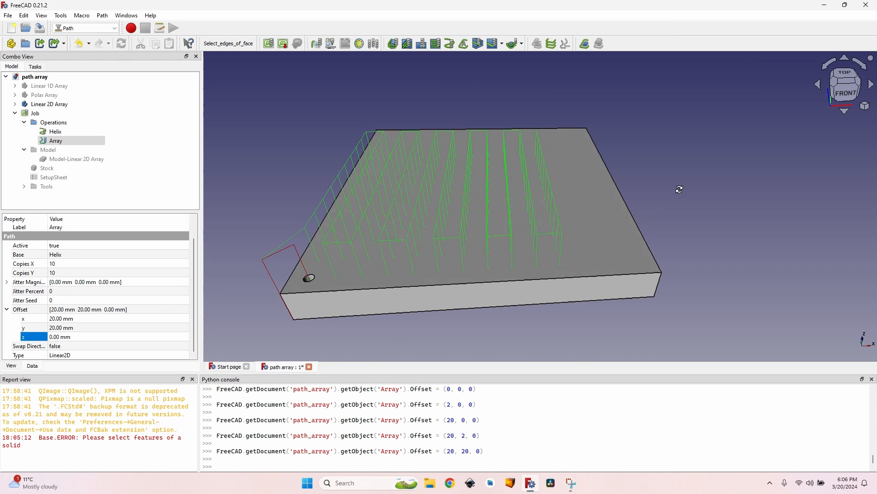
mouse_move(249, 223)
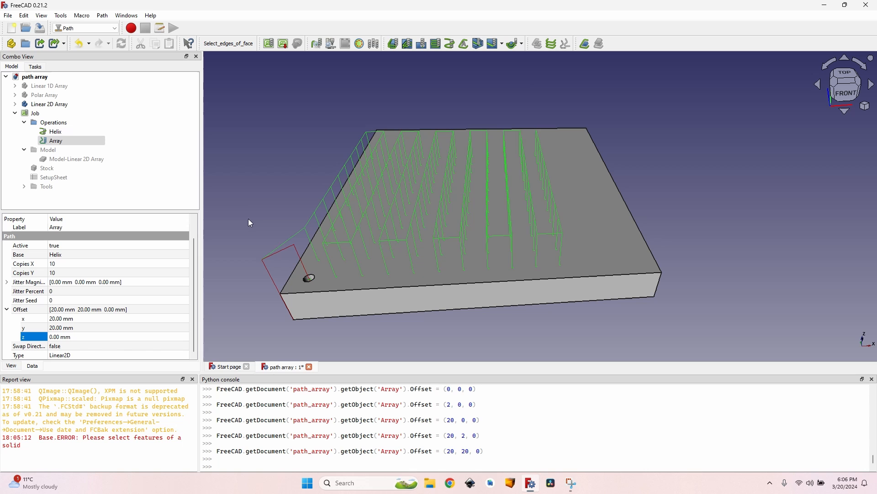
mouse_move(669, 137)
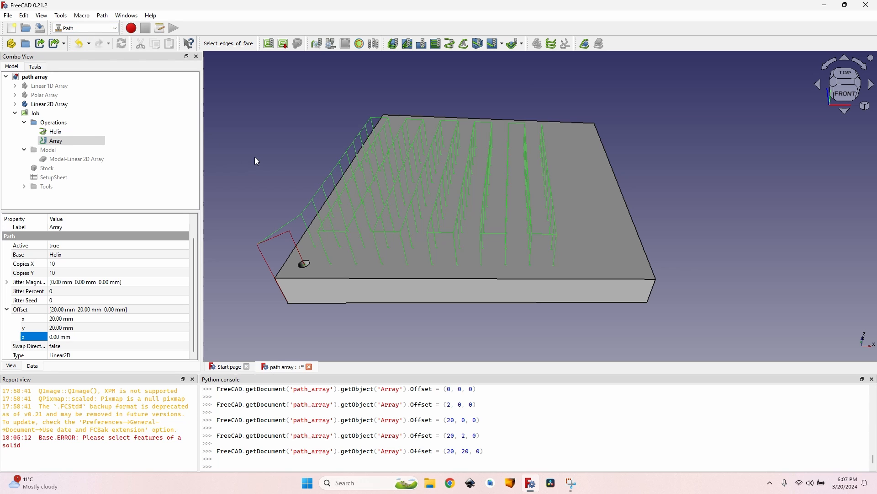
mouse_move(283, 157)
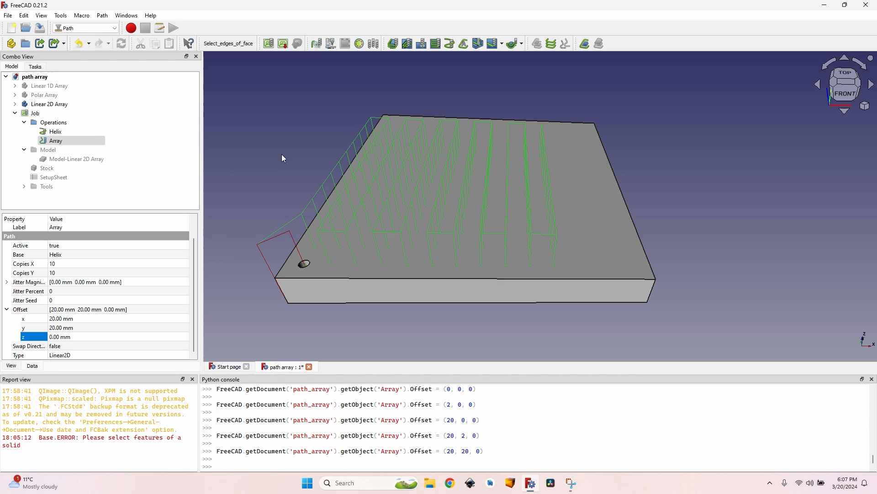
mouse_move(275, 167)
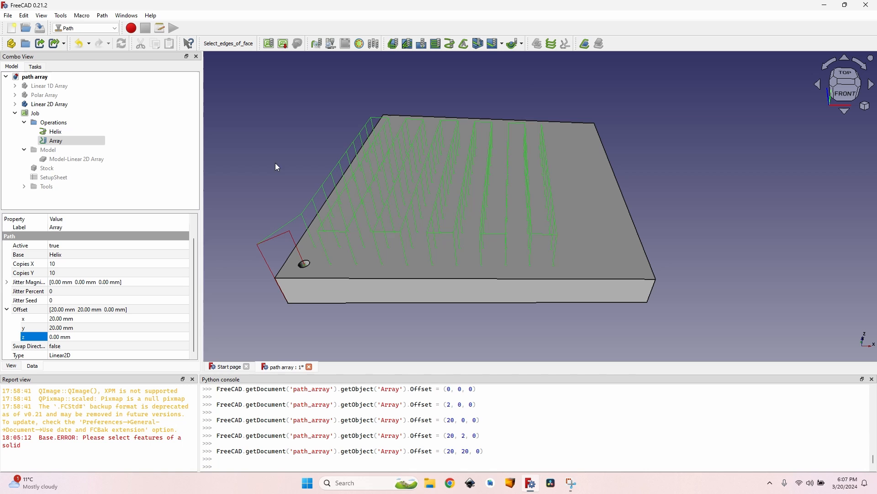
mouse_move(280, 139)
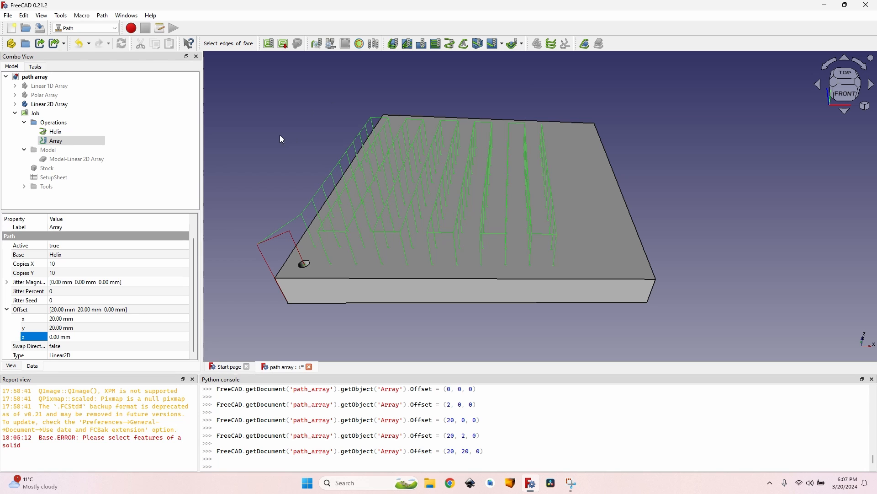
mouse_move(510, 350)
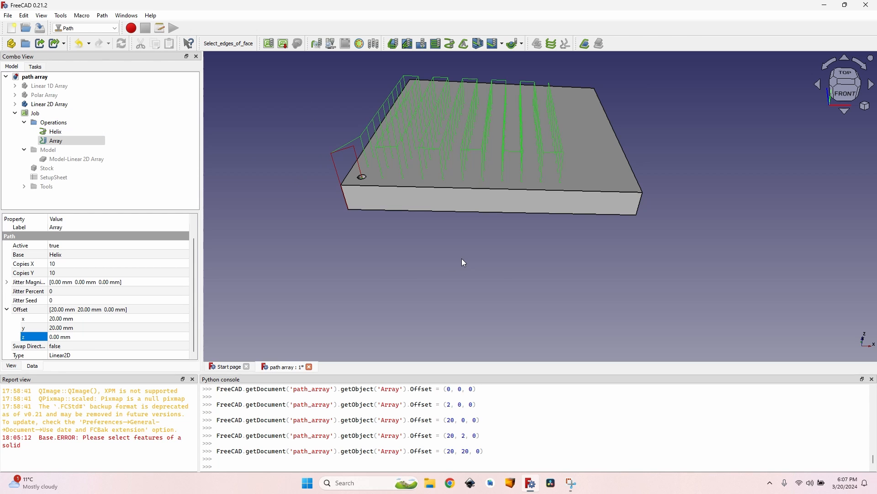
click(50, 104)
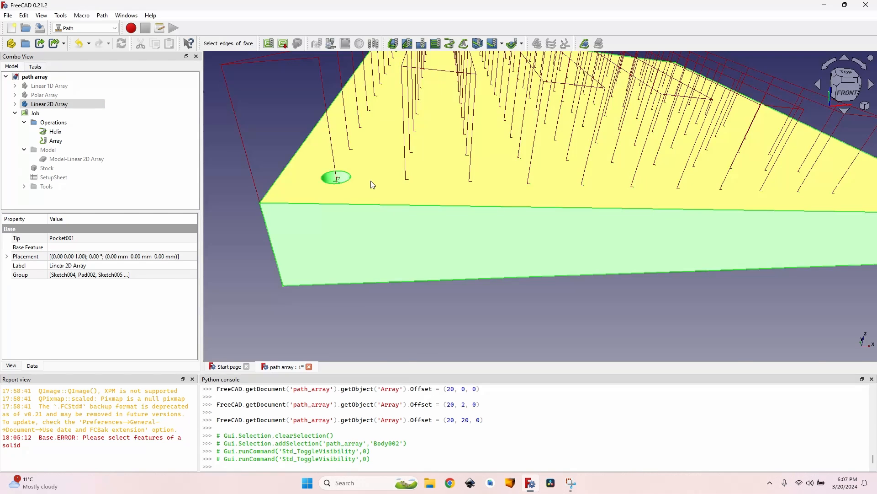
mouse_move(334, 167)
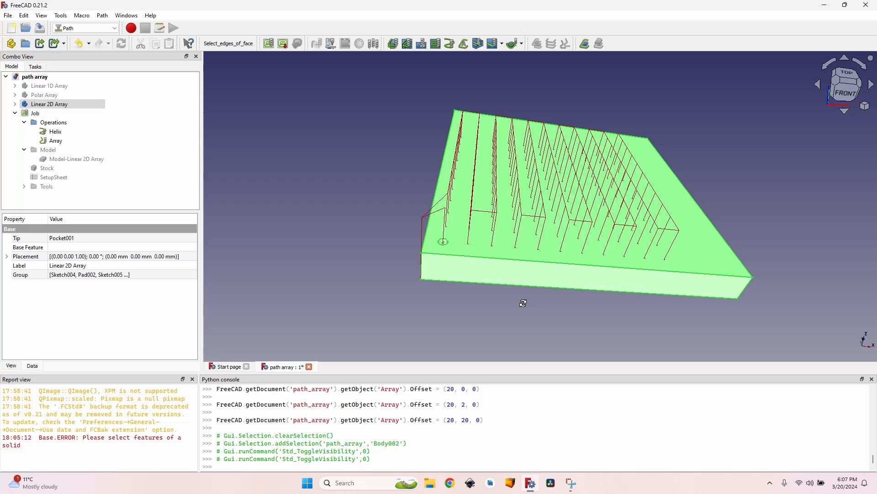
Step: Turn Swap Direction on for the Helix array with a 20 mm Z offset
click(55, 141)
text(10)
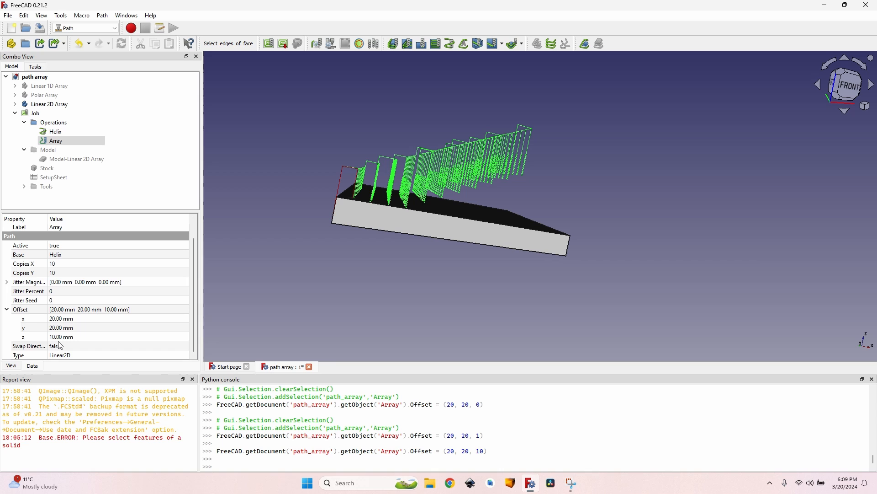
click(118, 346)
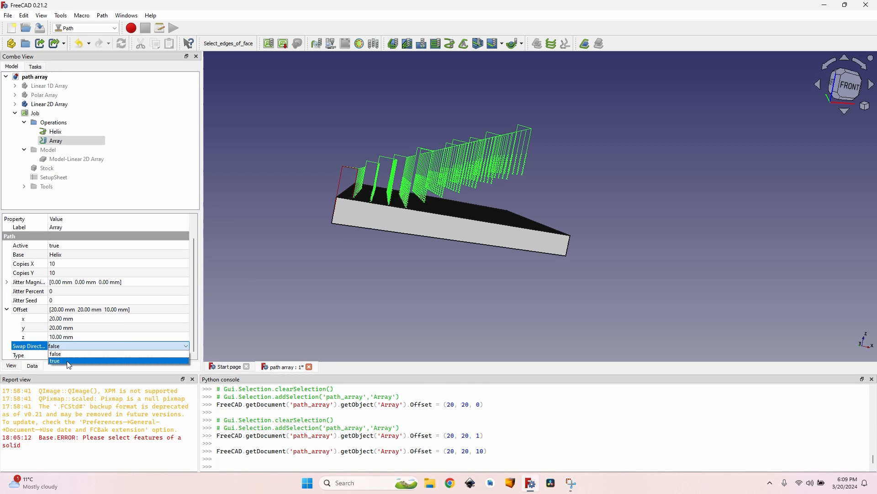
click(55, 361)
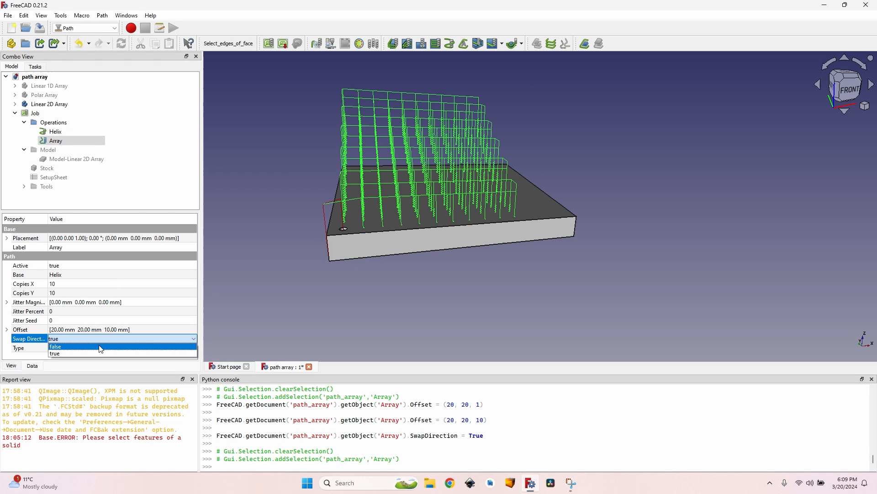
mouse_move(65, 347)
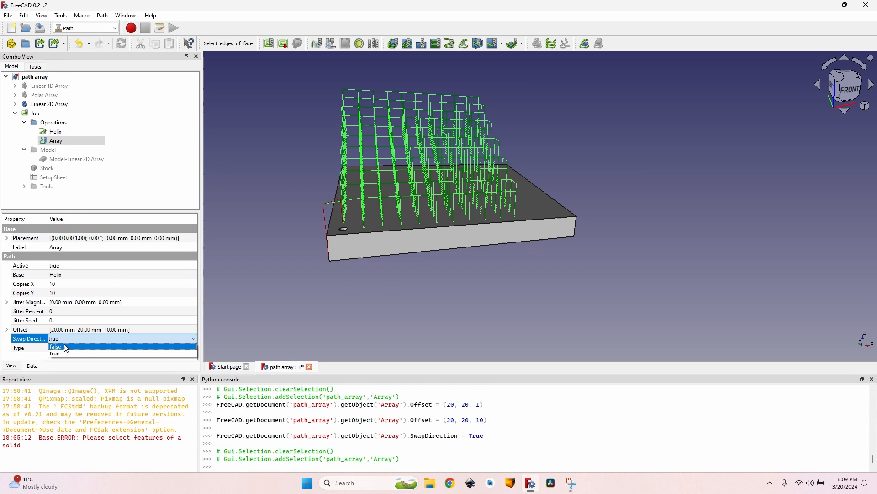
click(55, 346)
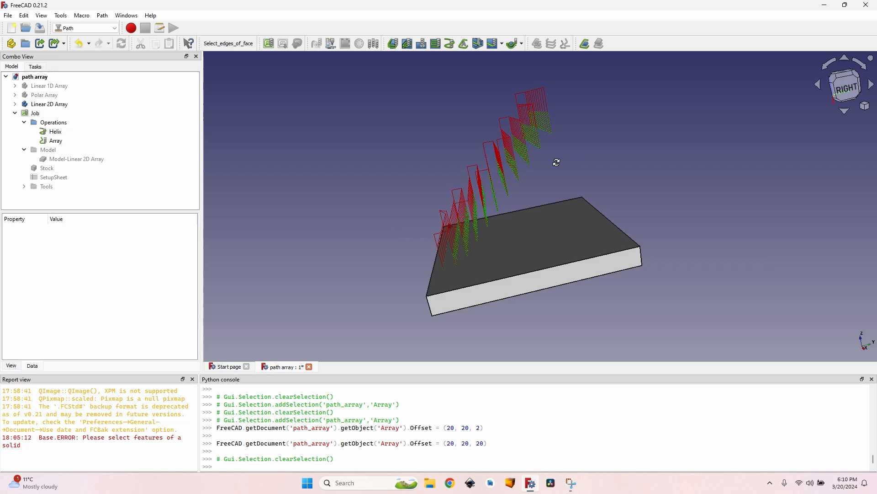
Step: Select the Array operation in the tree
click(55, 140)
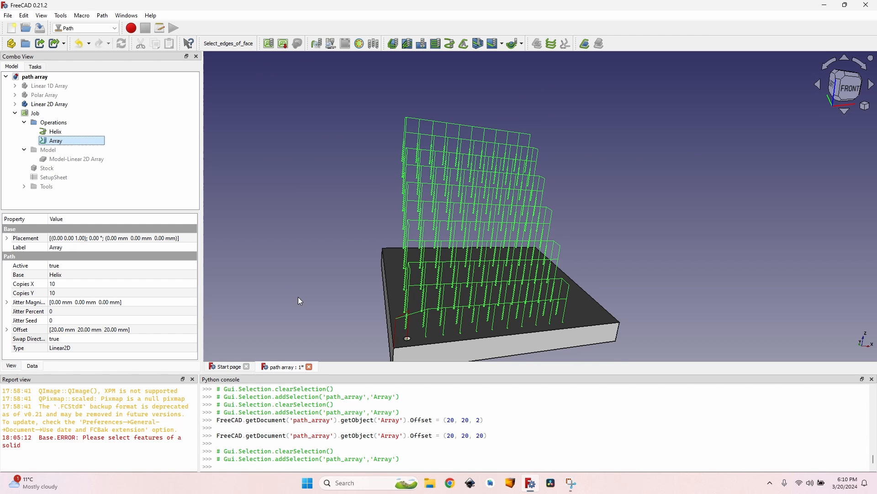
mouse_move(304, 299)
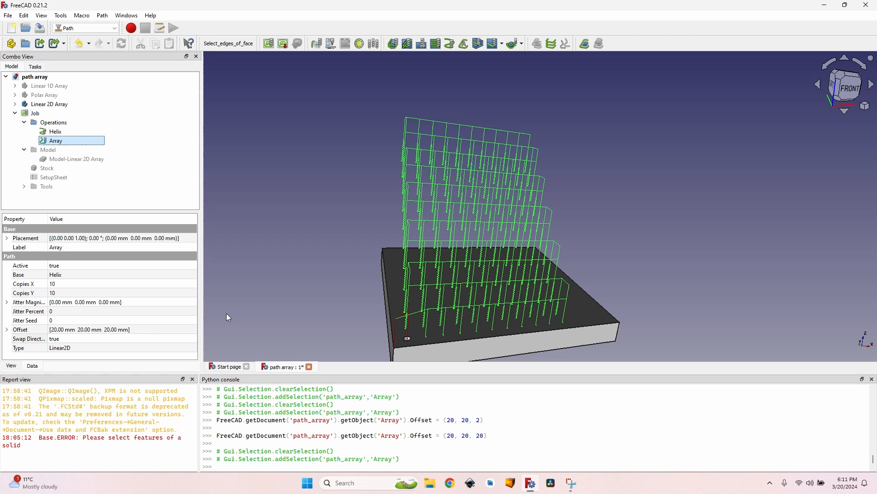
mouse_move(377, 184)
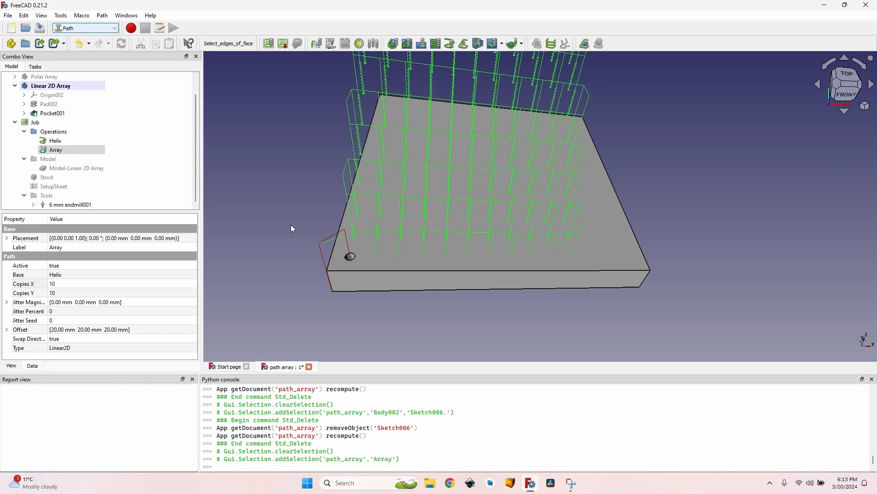
mouse_move(280, 218)
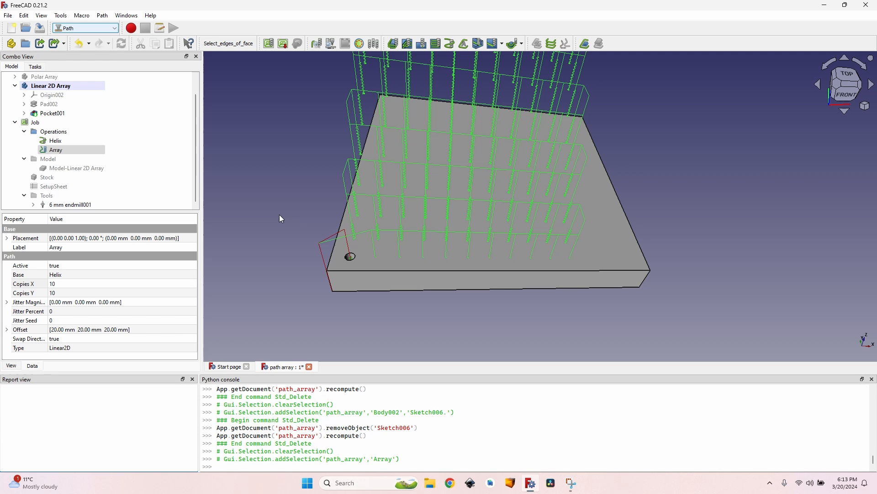
Step: Set the Array to 4 × 4 copies spaced 60 mm in X and Y
click(55, 150)
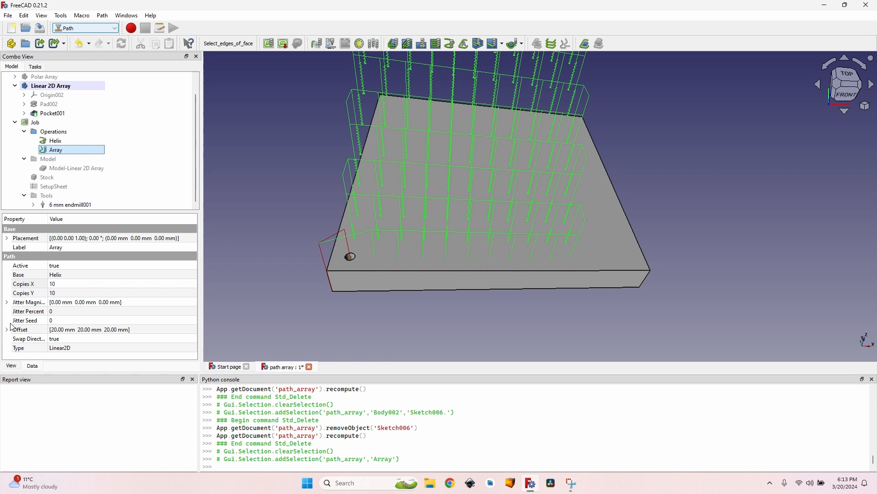
text(4)
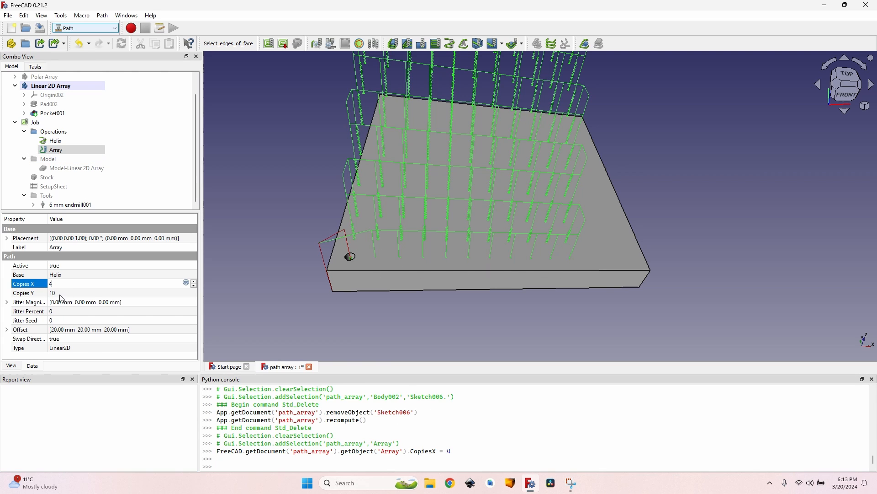
text(4)
text(0)
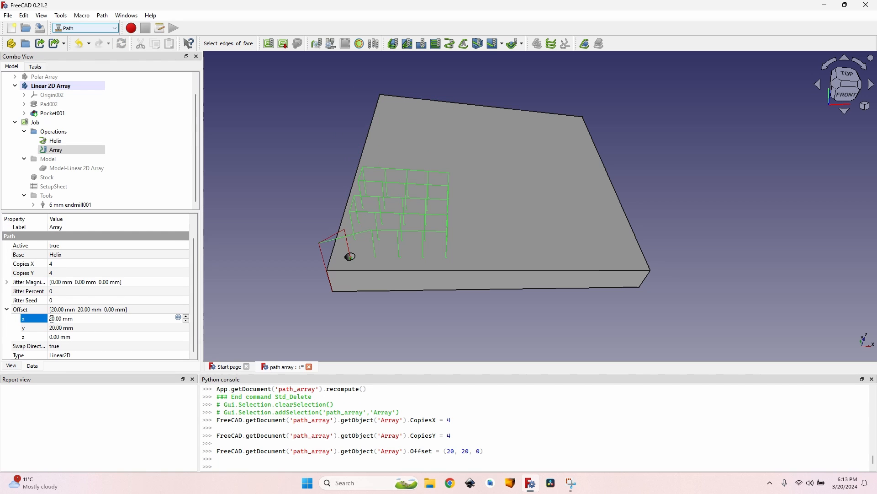
text(6)
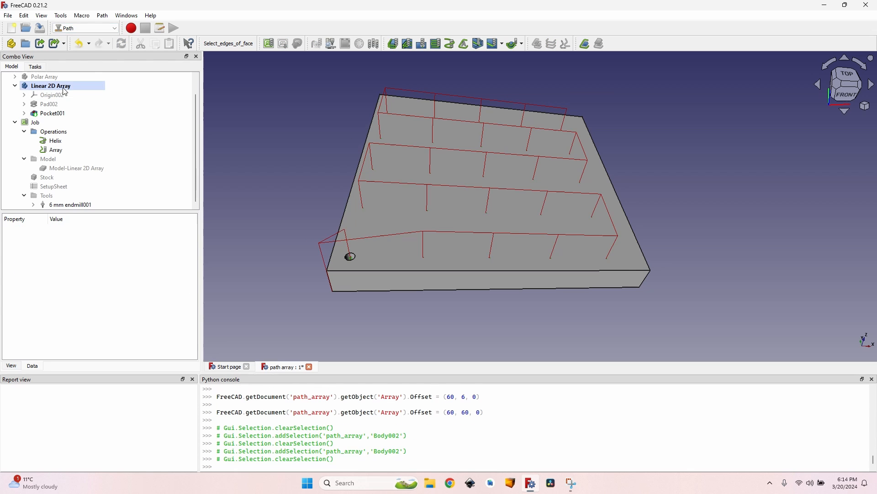
Step: Sketch a slot on the plate's top face and pocket it as Pocket002
click(84, 28)
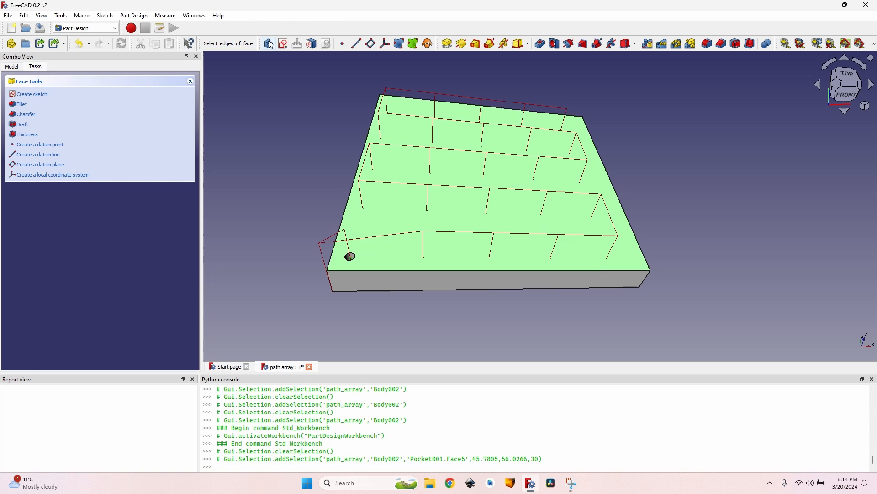
click(32, 93)
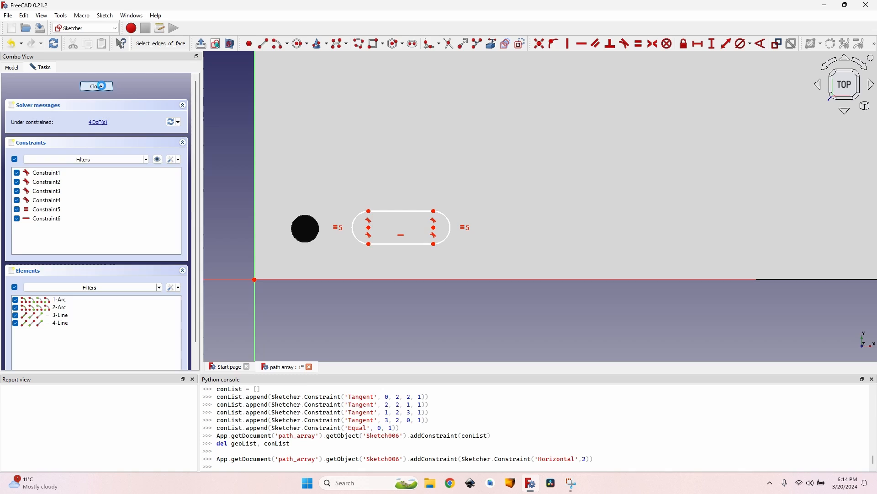
click(96, 85)
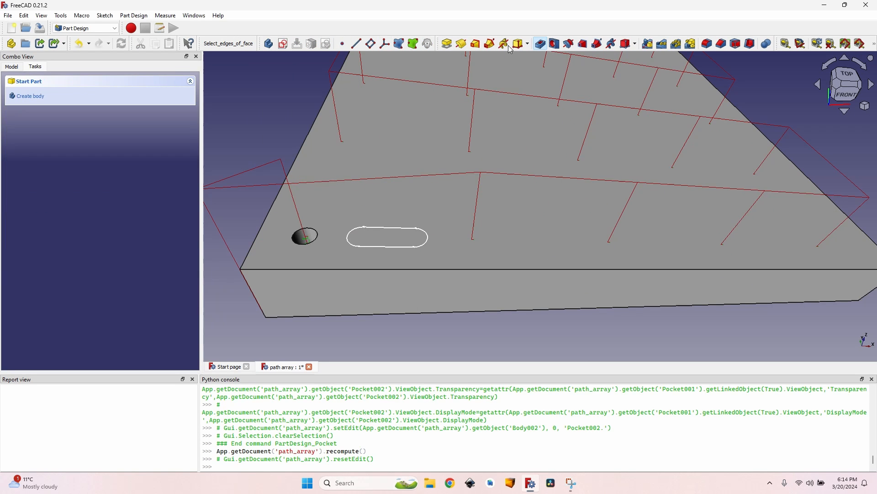
click(538, 43)
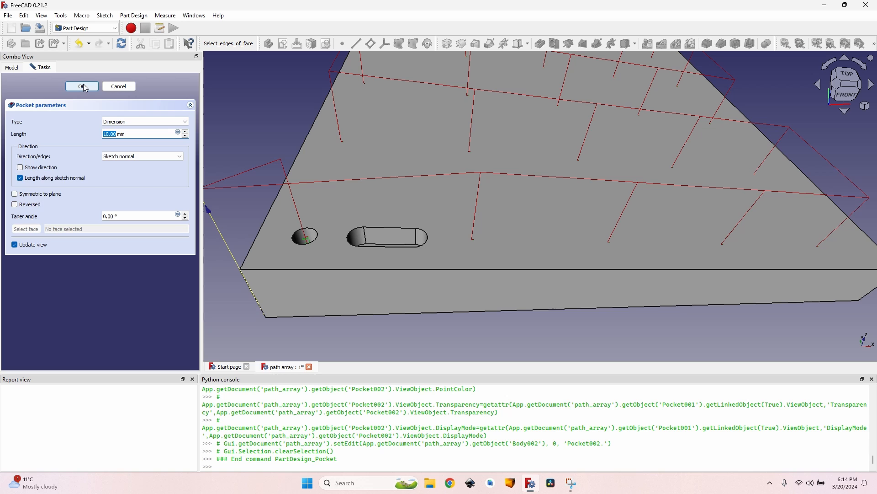
click(82, 86)
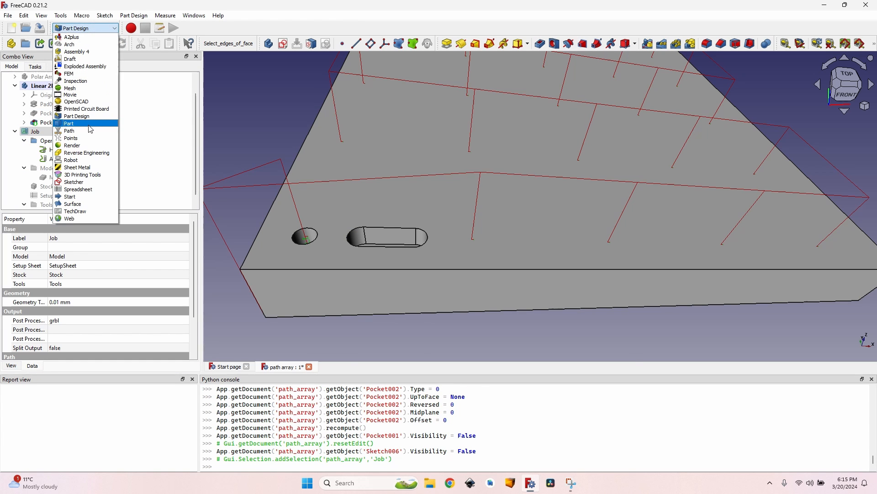
Step: Add a Pocket_Shape operation on the slot floor using the Offset pattern
click(70, 131)
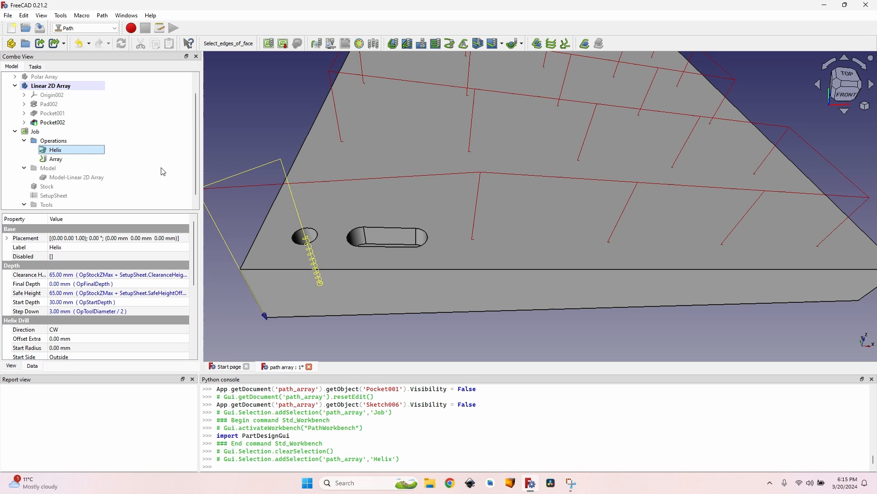
click(391, 237)
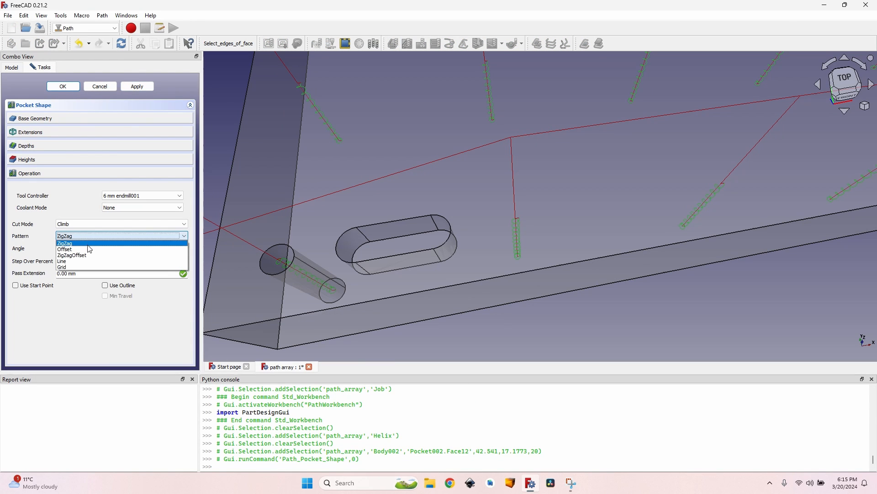
click(71, 249)
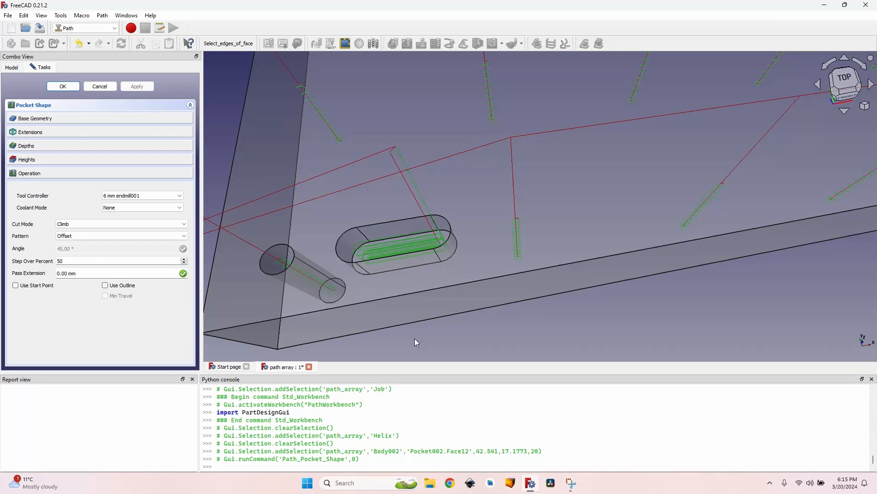
click(63, 87)
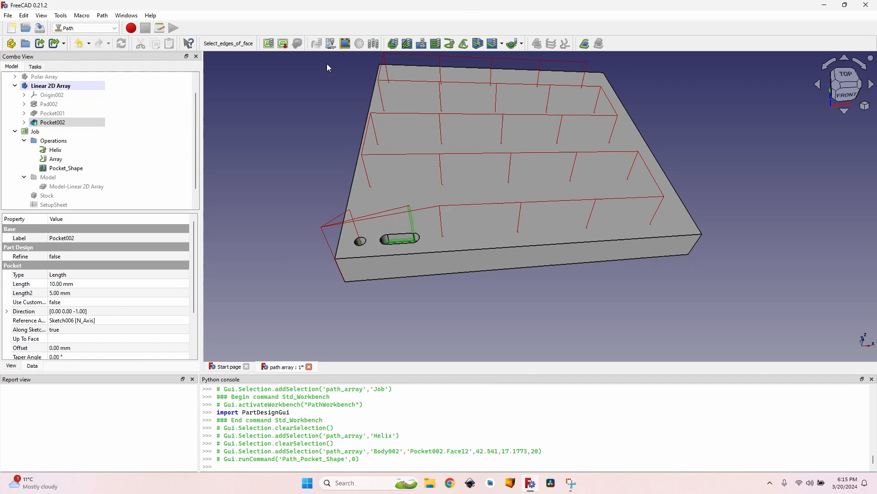
mouse_move(299, 179)
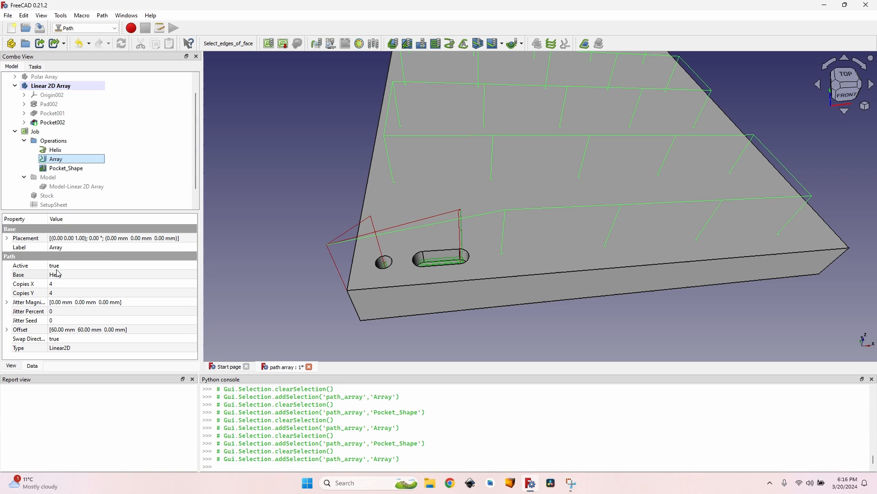
Step: Set the Array's Base property to both Helix and Pocket_Shape
click(192, 275)
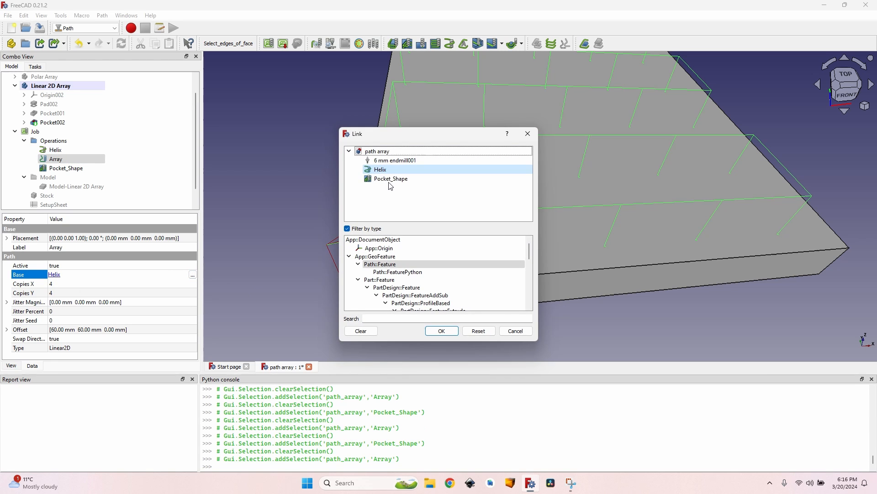
click(390, 178)
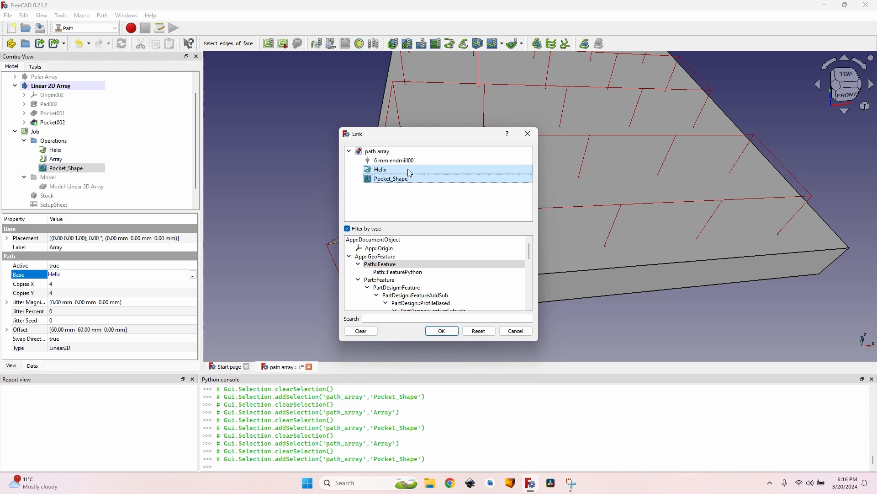
click(441, 330)
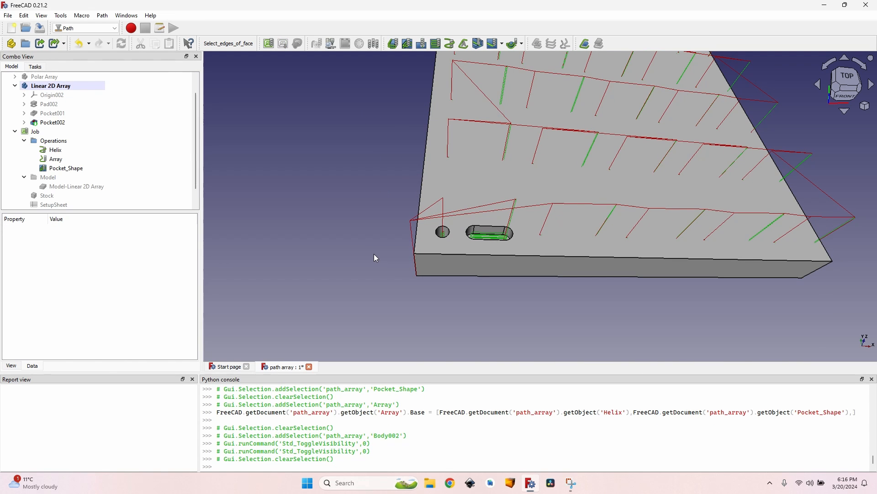
mouse_move(484, 240)
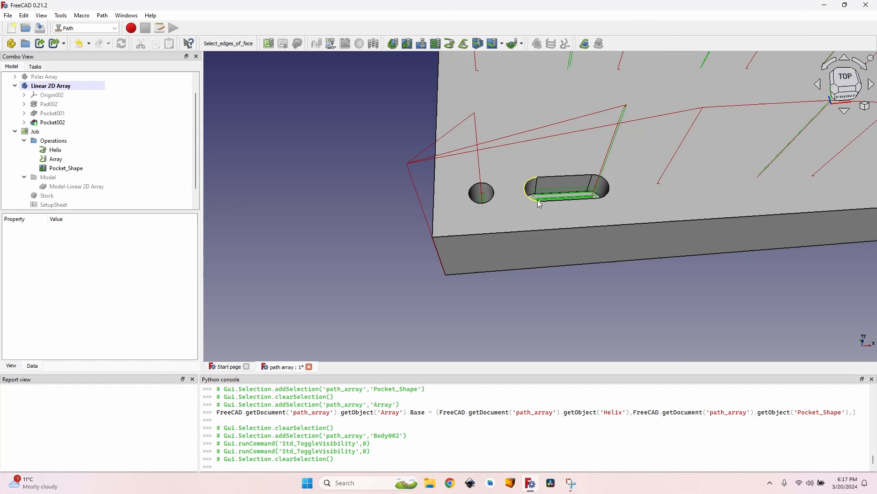
click(55, 149)
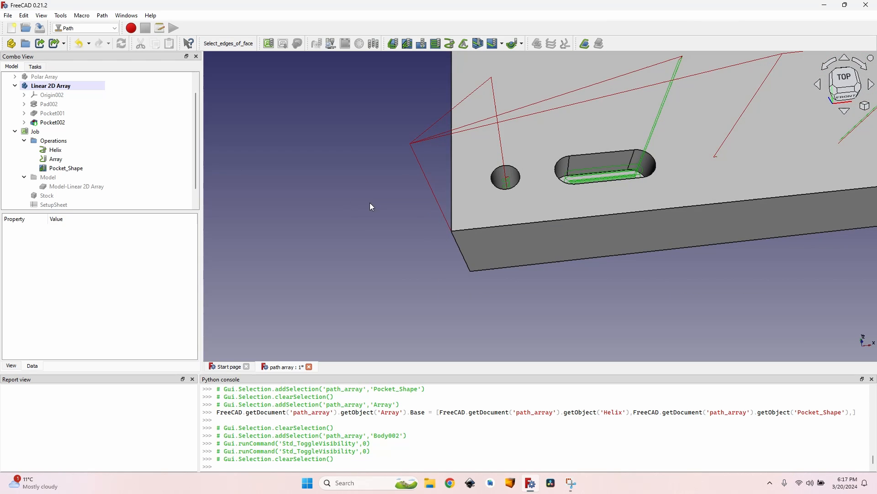
mouse_move(363, 202)
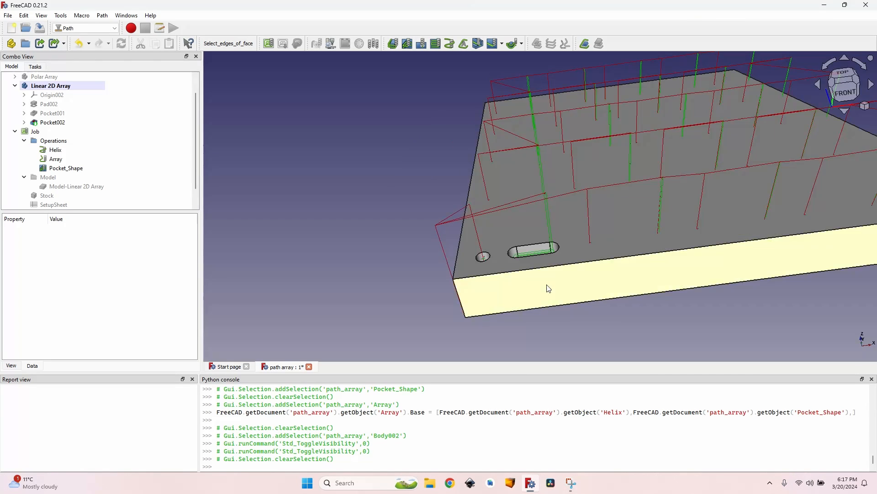
click(55, 159)
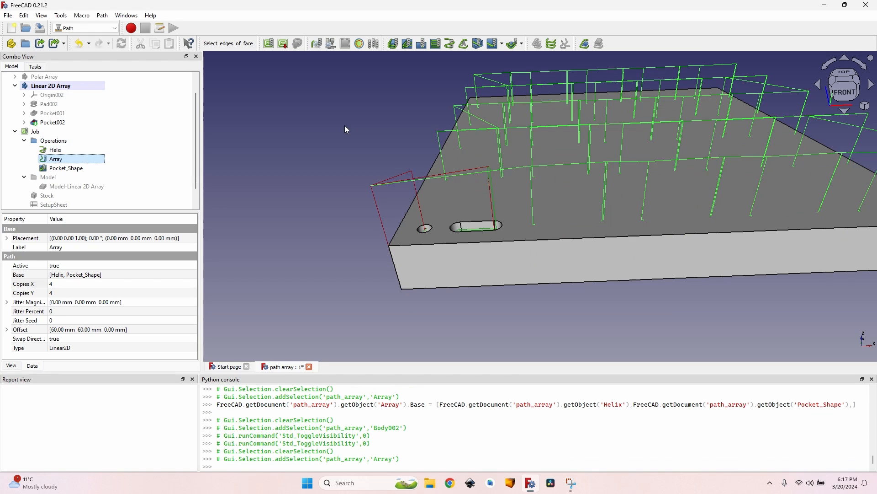
mouse_move(25, 162)
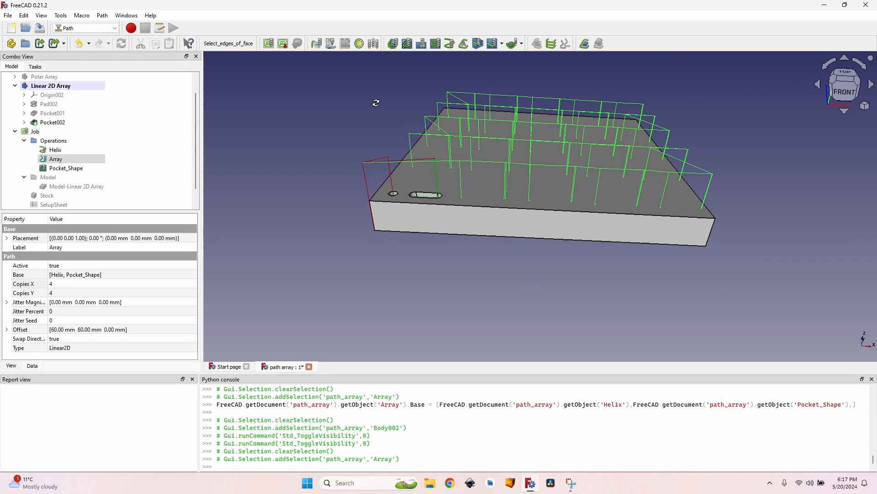
click(56, 159)
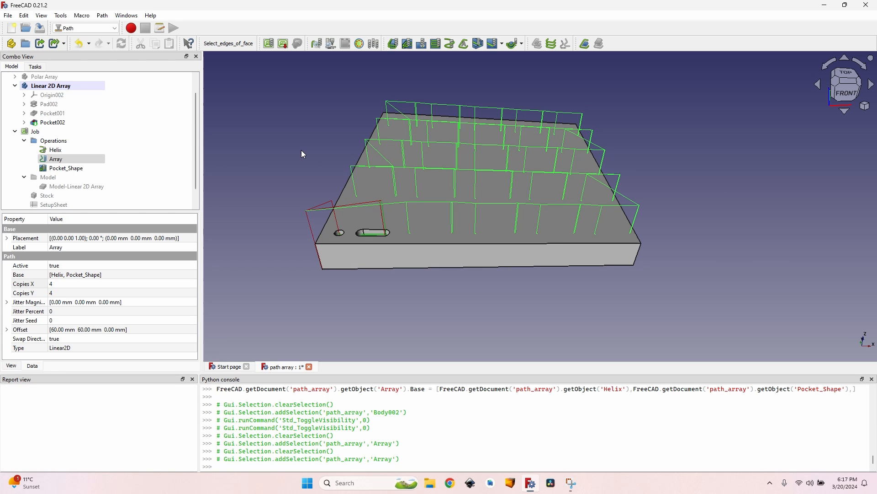
mouse_move(257, 87)
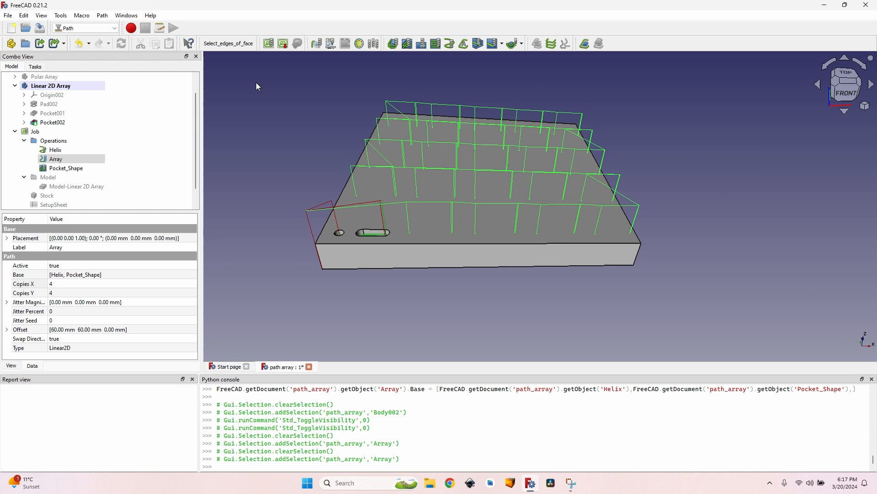
mouse_move(300, 148)
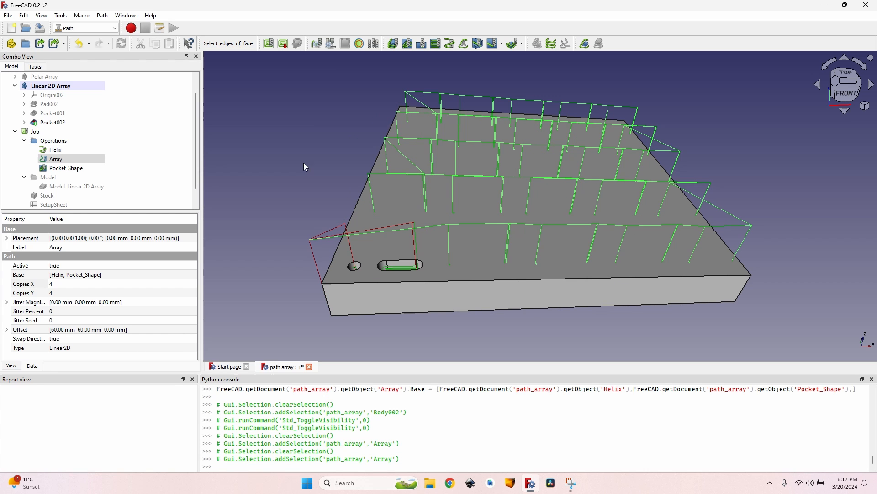
mouse_move(797, 192)
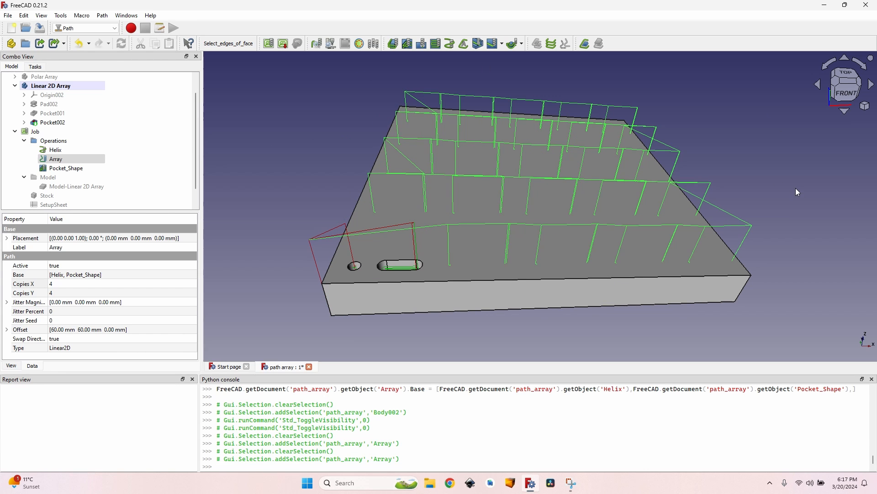
mouse_move(351, 90)
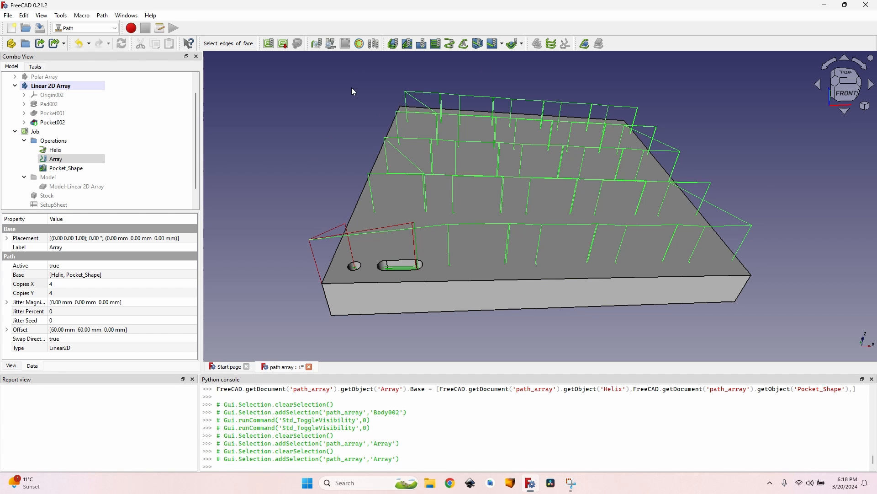